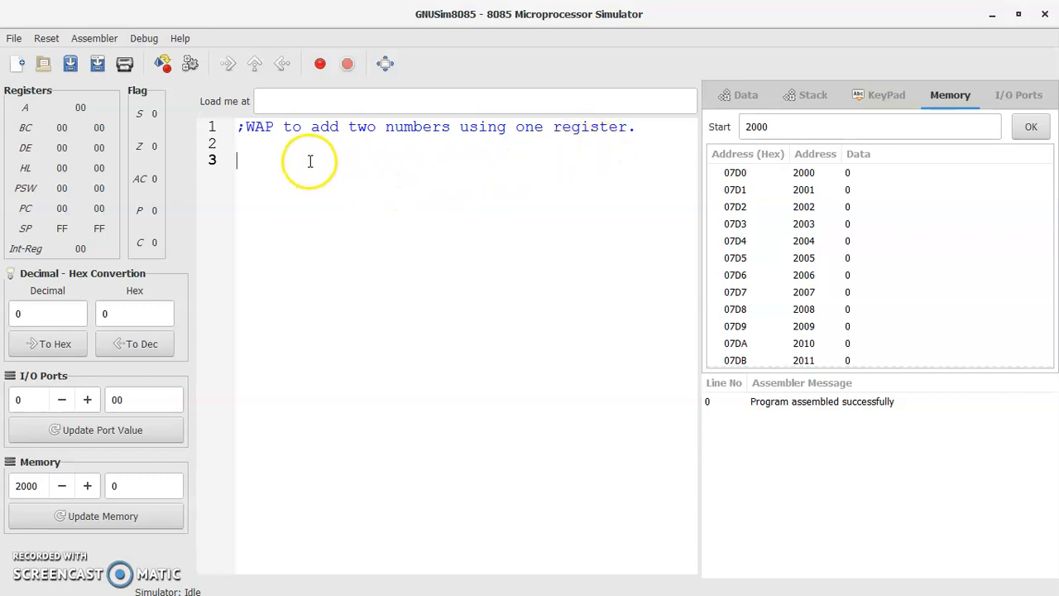
{"action": "mouse_move", "coordinate": [414, 156]}
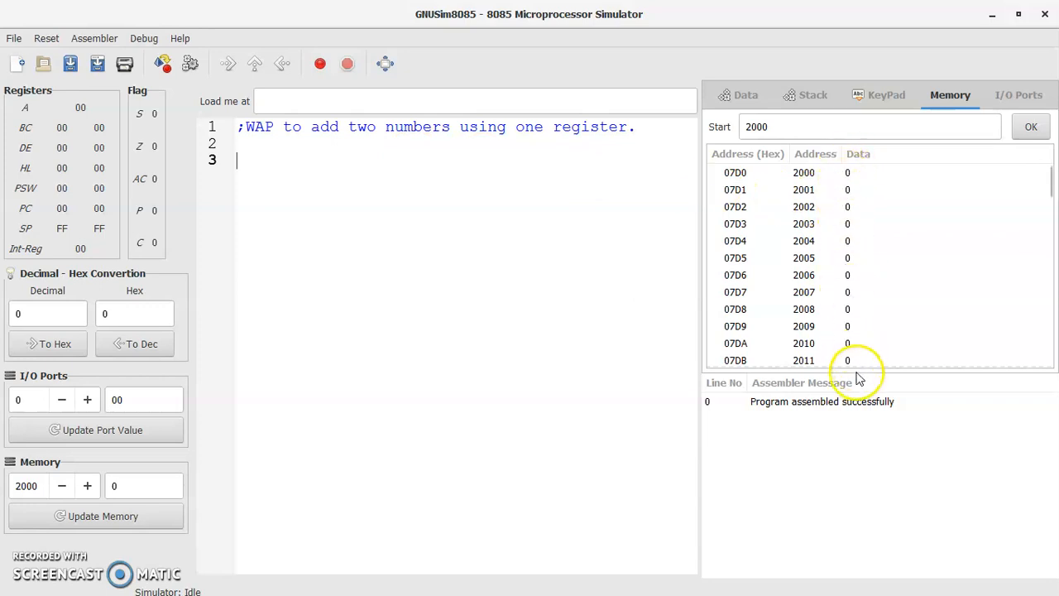
{"action": "mouse_move", "coordinate": [391, 129]}
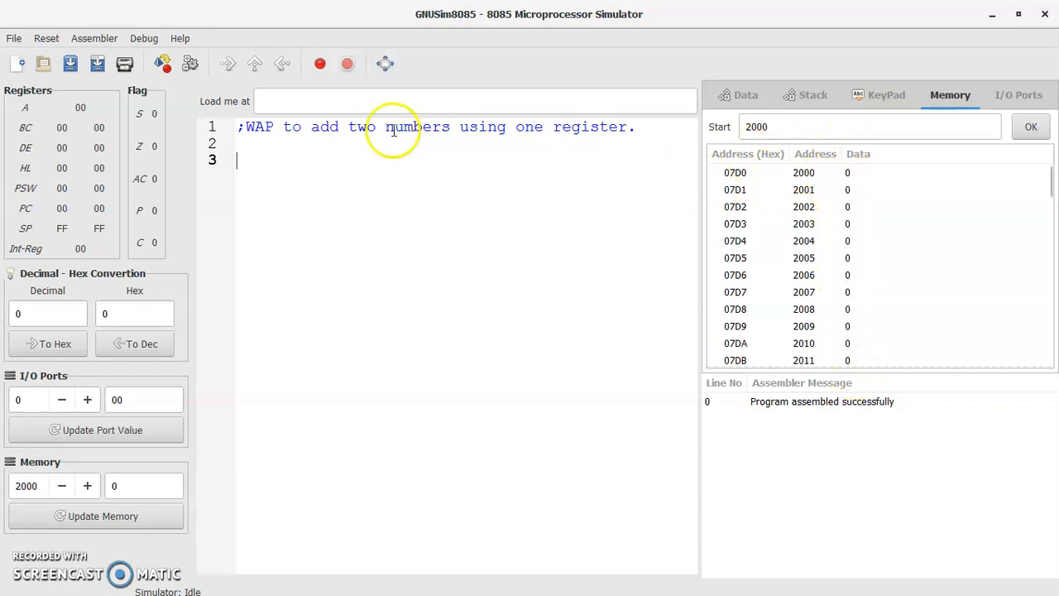
{"action": "mouse_move", "coordinate": [60, 13]}
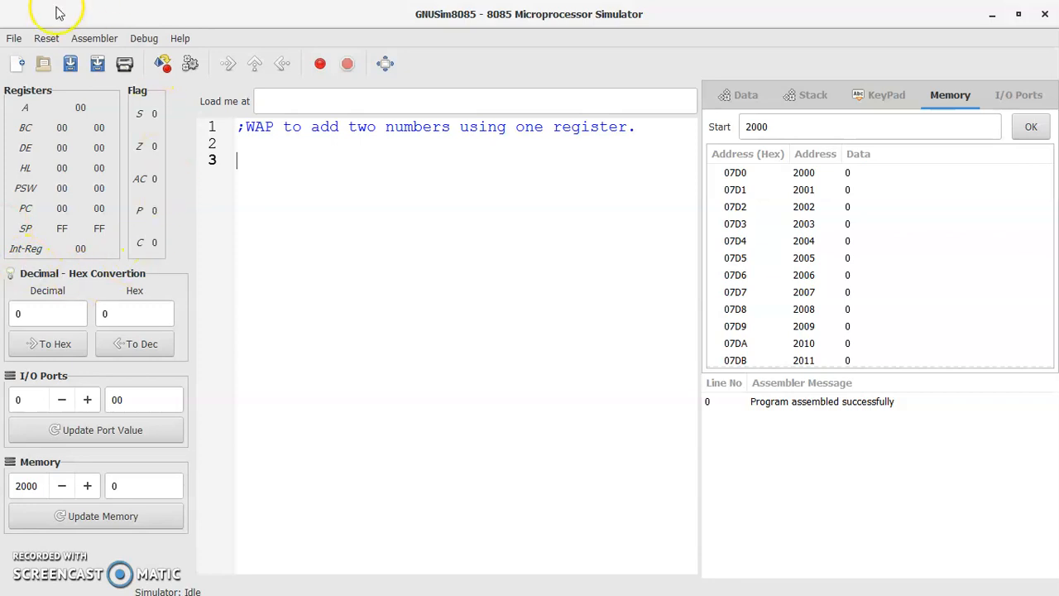
{"action": "mouse_move", "coordinate": [291, 159]}
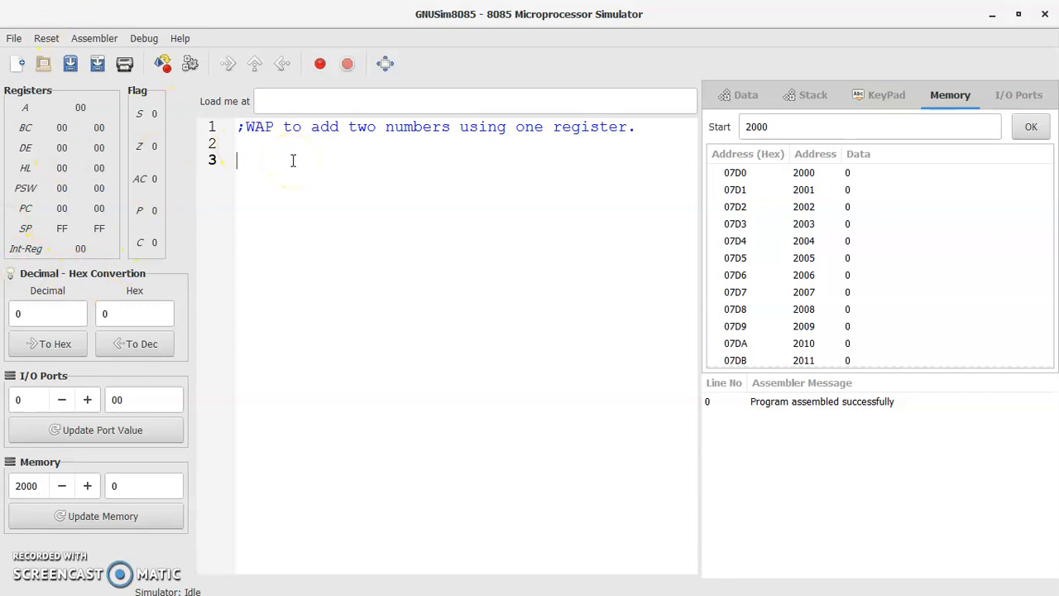
- Enter MVI A, 05, then ADI 03 and the STA store address ending in 00
{"action": "type", "text": "MVI"}
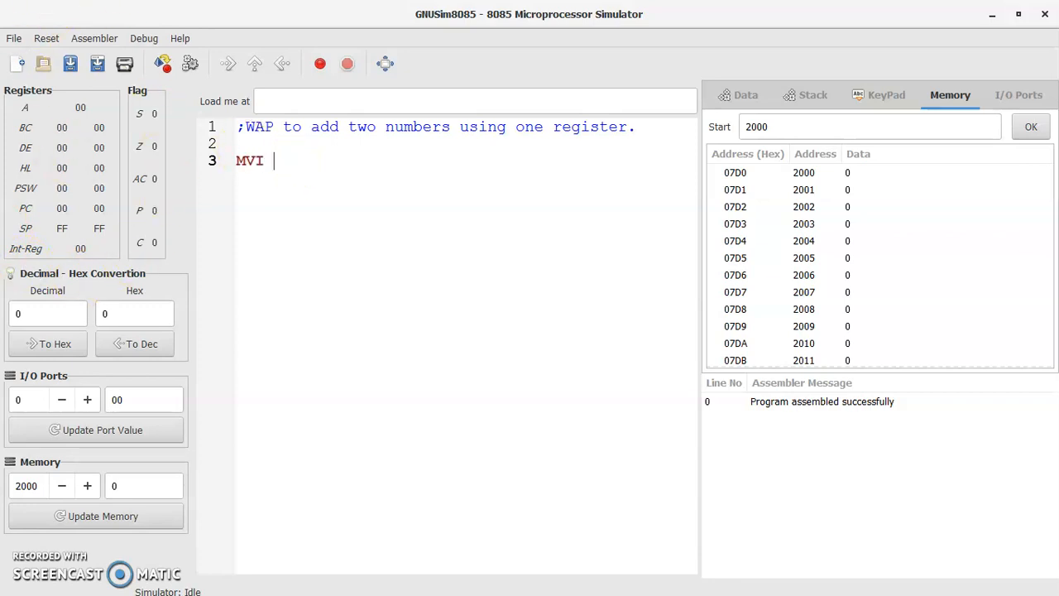
{"action": "type", "text": "A, 0"}
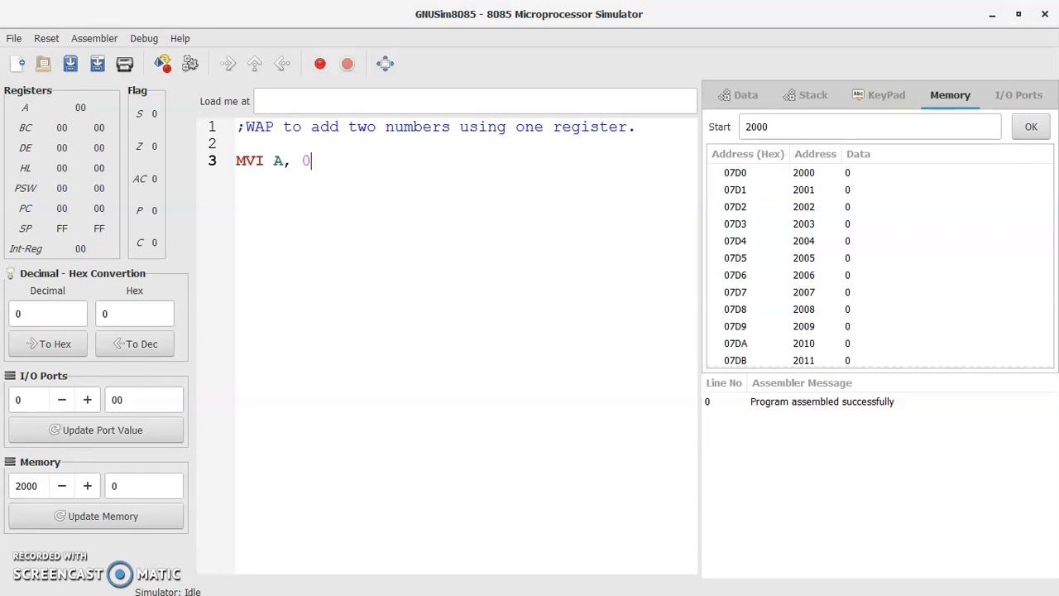
{"action": "type", "text": "5"}
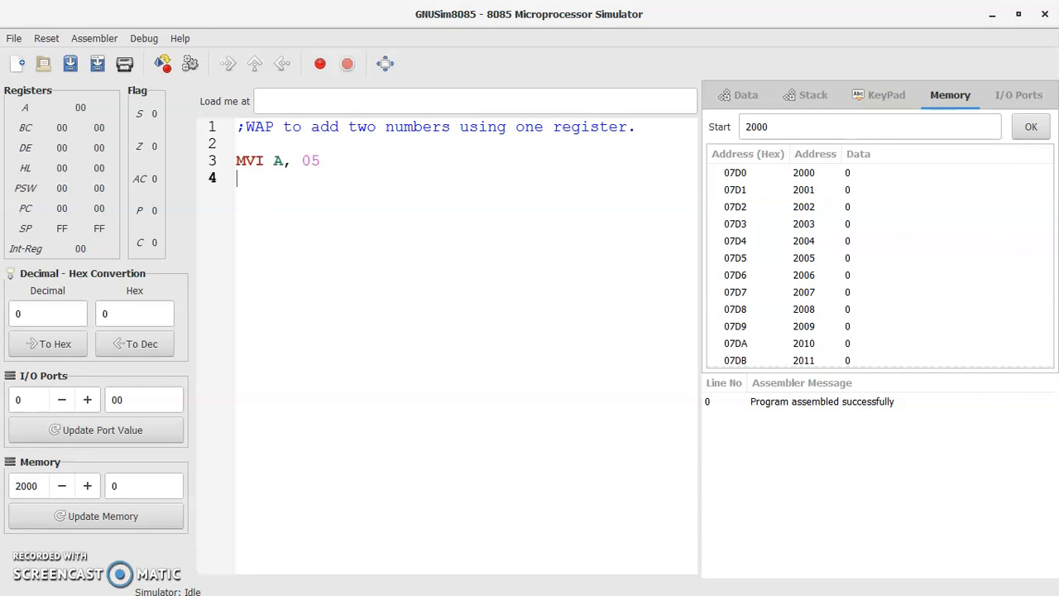
{"action": "type", "text": "ADI"}
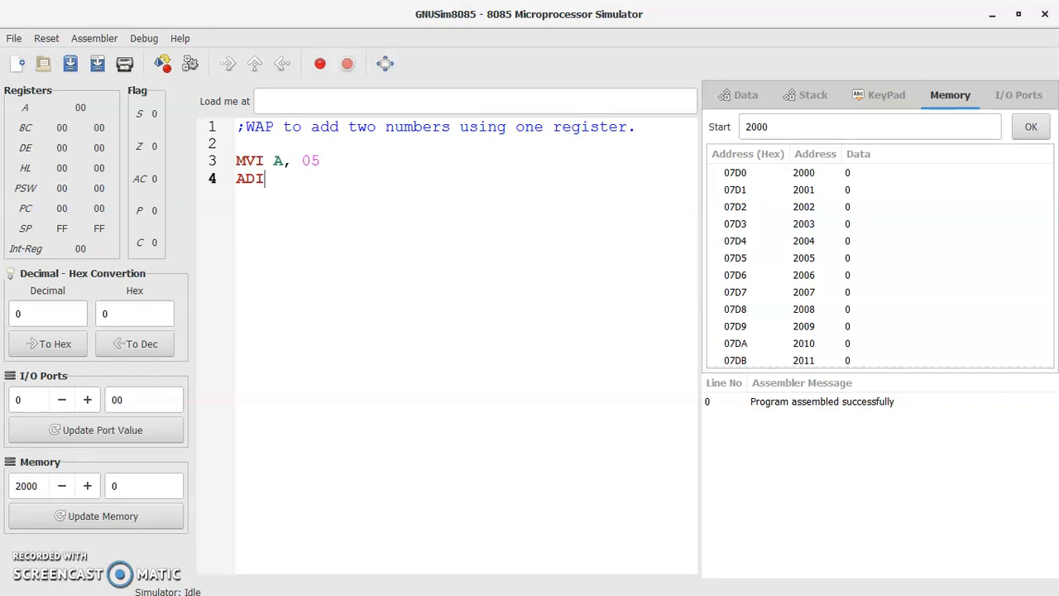
{"action": "type", "text": "03"}
{"action": "type", "text": "STA 2"}
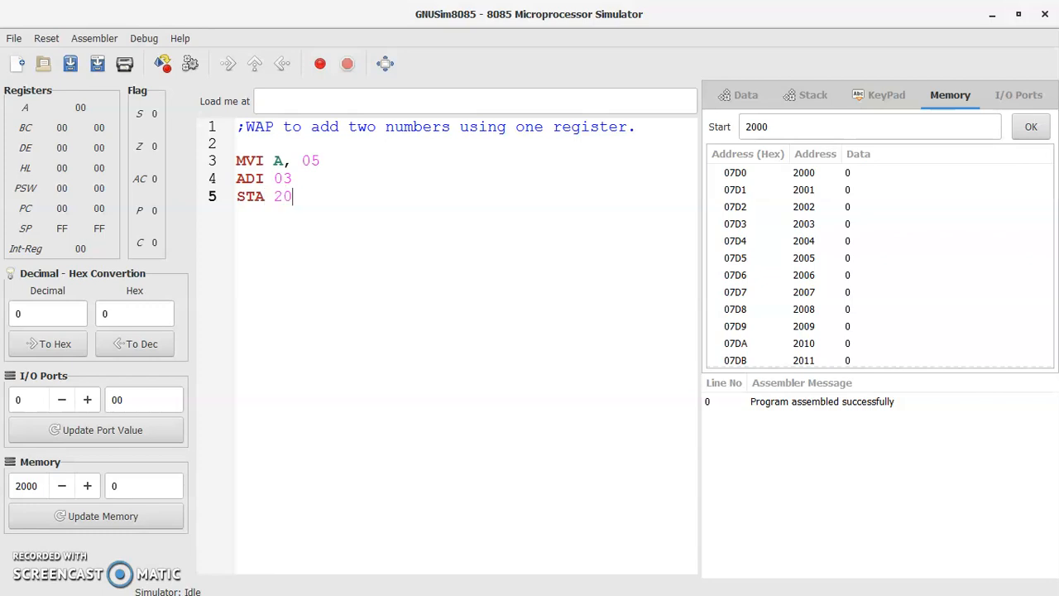
{"action": "type", "text": "00"}
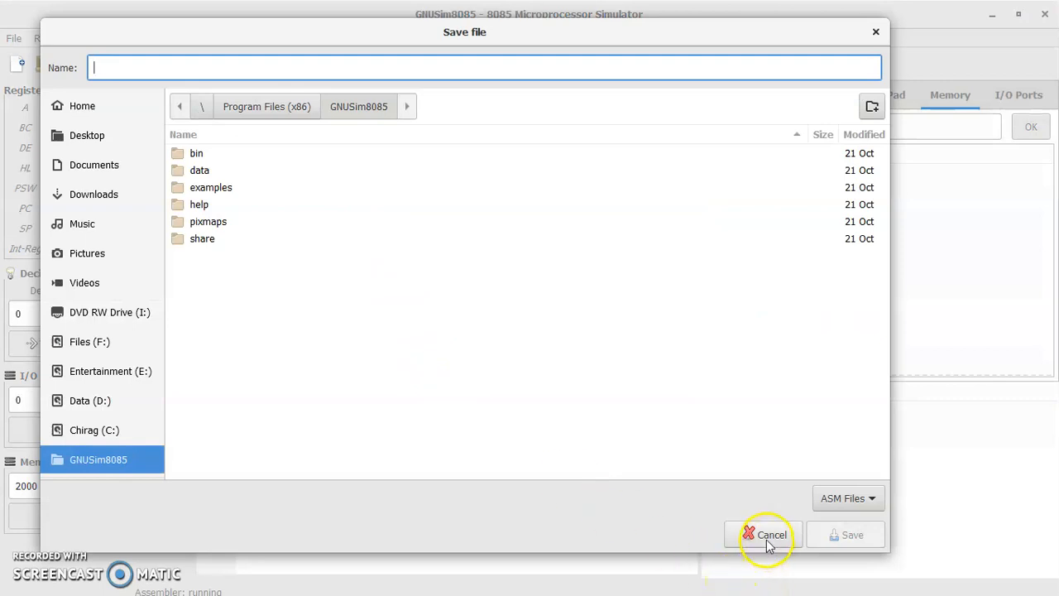
- Cancel the Save file prompt so the program loads for stepping unsaved
{"action": "left_click", "coordinate": [772, 533]}
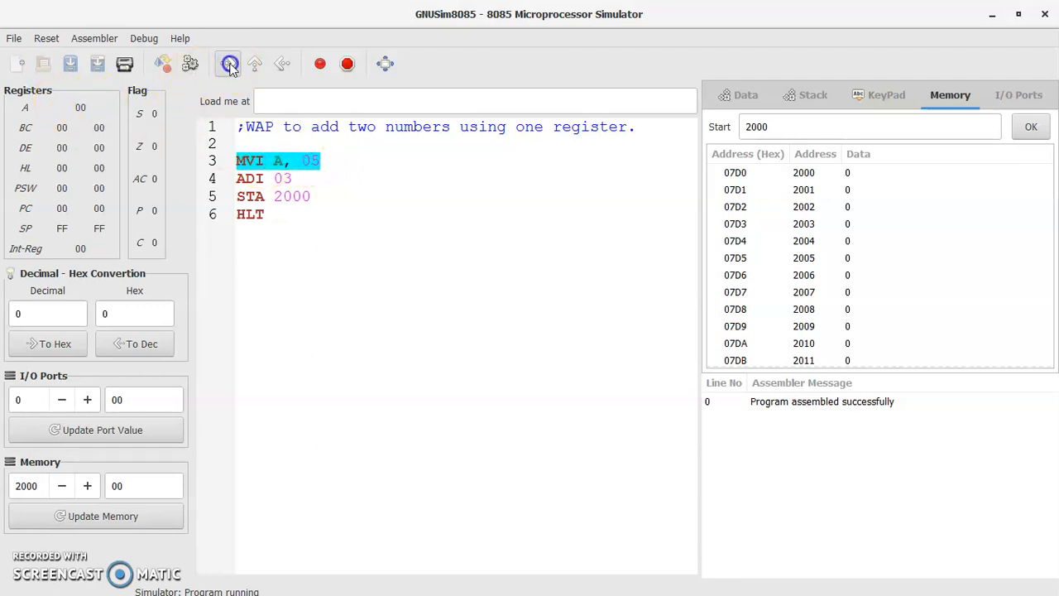
- Step through MVI, ADI and STA so A holds 08 and memory 2000 stores 8
{"action": "left_click", "coordinate": [229, 63]}
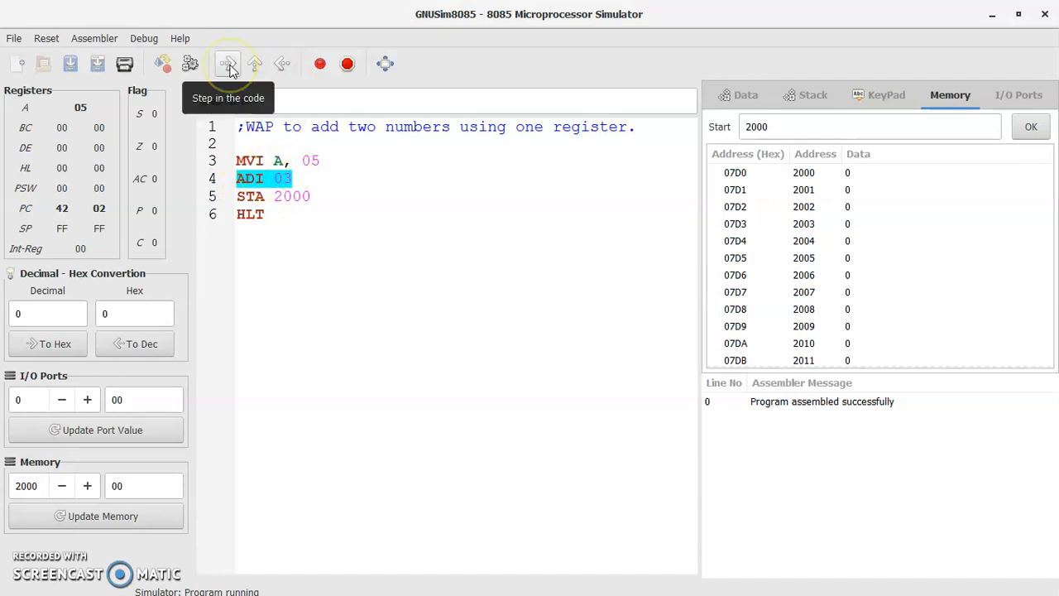
{"action": "left_click", "coordinate": [227, 63]}
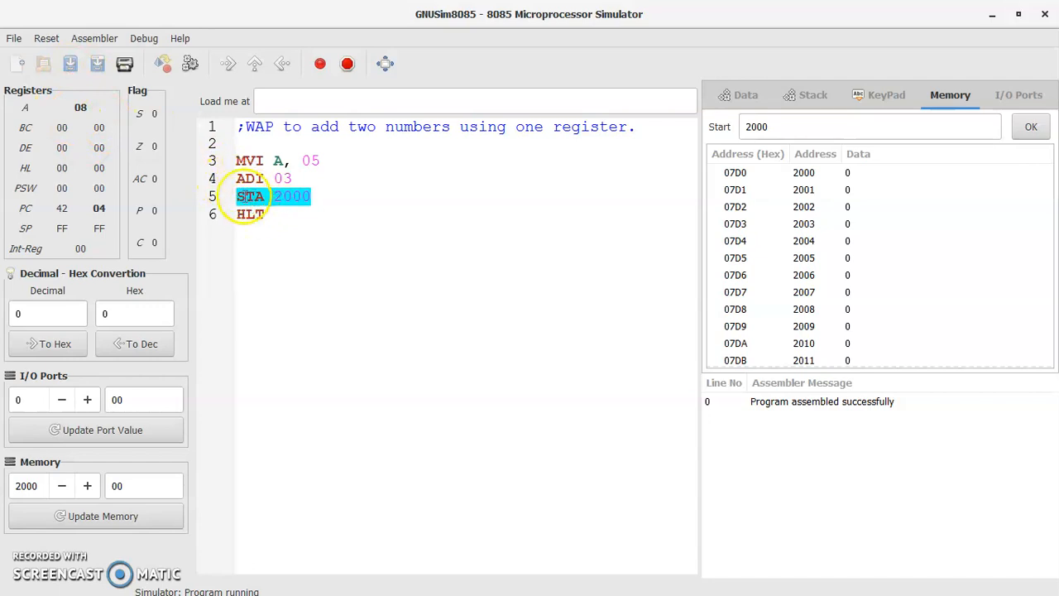
{"action": "mouse_move", "coordinate": [786, 189]}
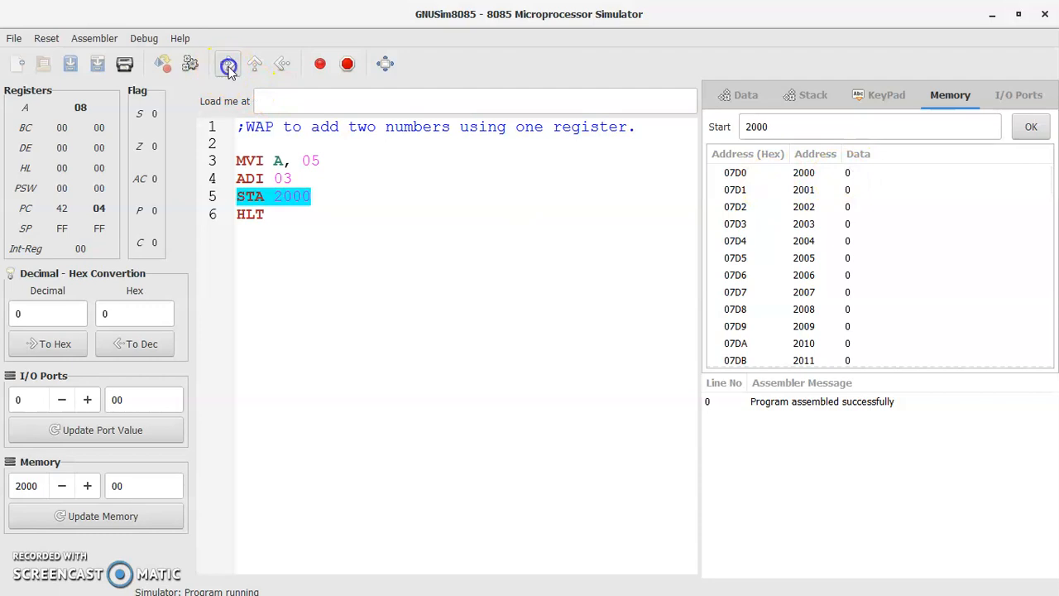
{"action": "left_click", "coordinate": [227, 63]}
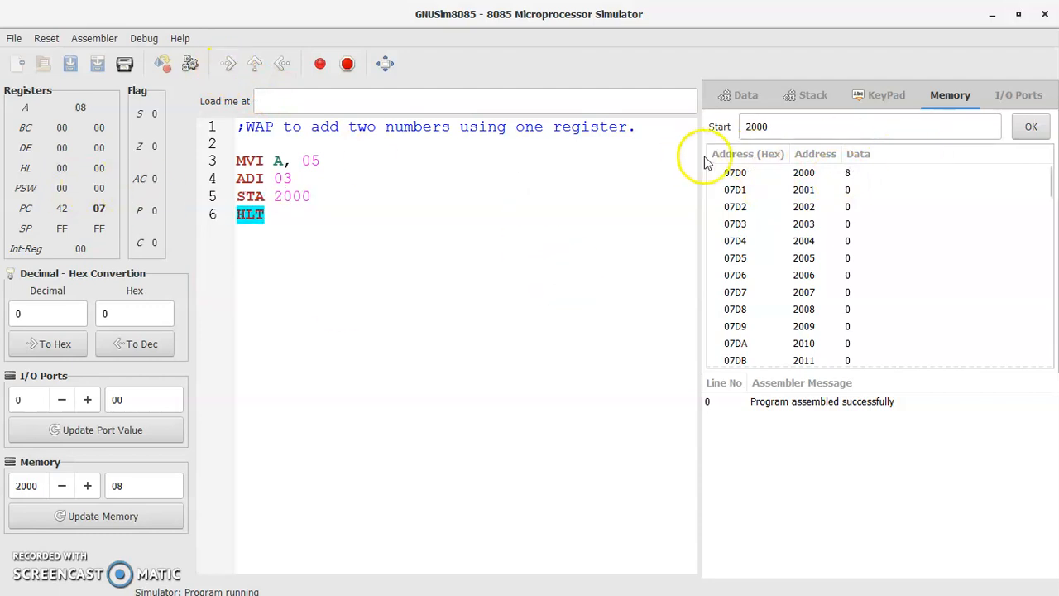
{"action": "mouse_move", "coordinate": [229, 63]}
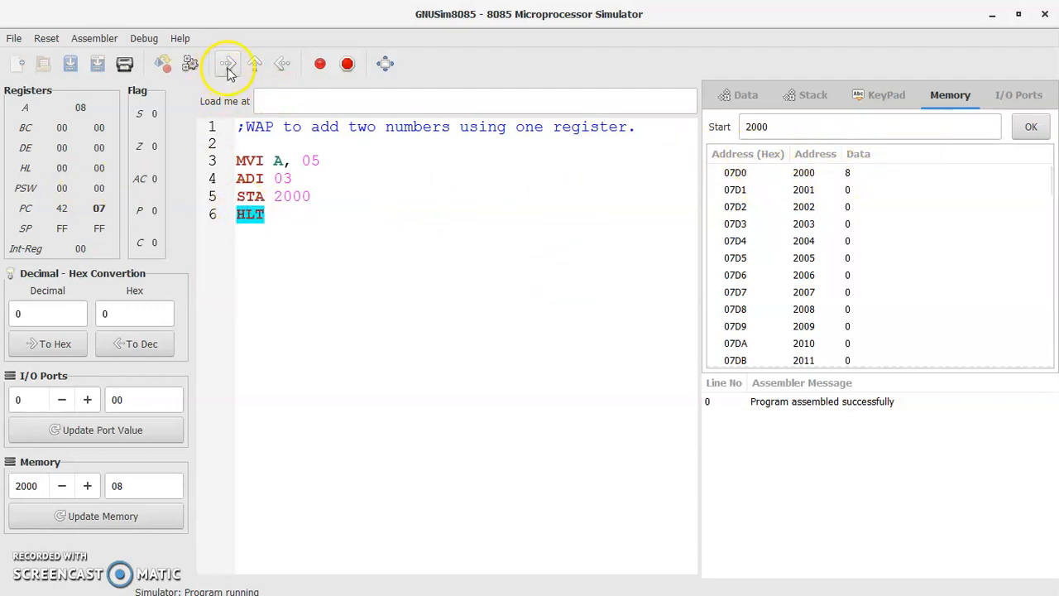